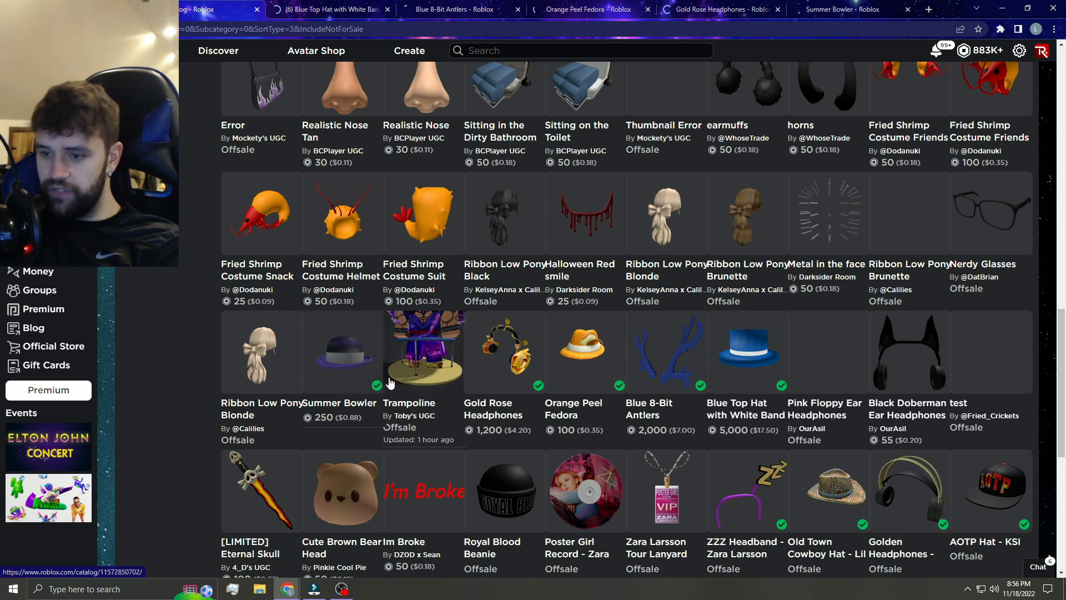
View the Blue Top Hat with White Band page, then the Blue 8-Bit Antlers page.
click(329, 9)
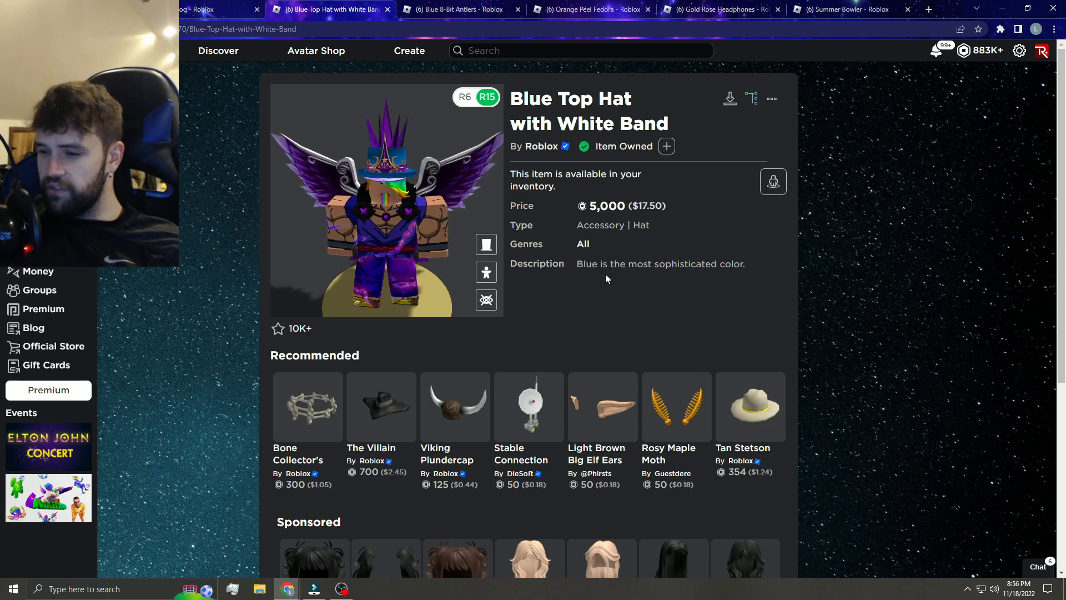
scroll(down, 3)
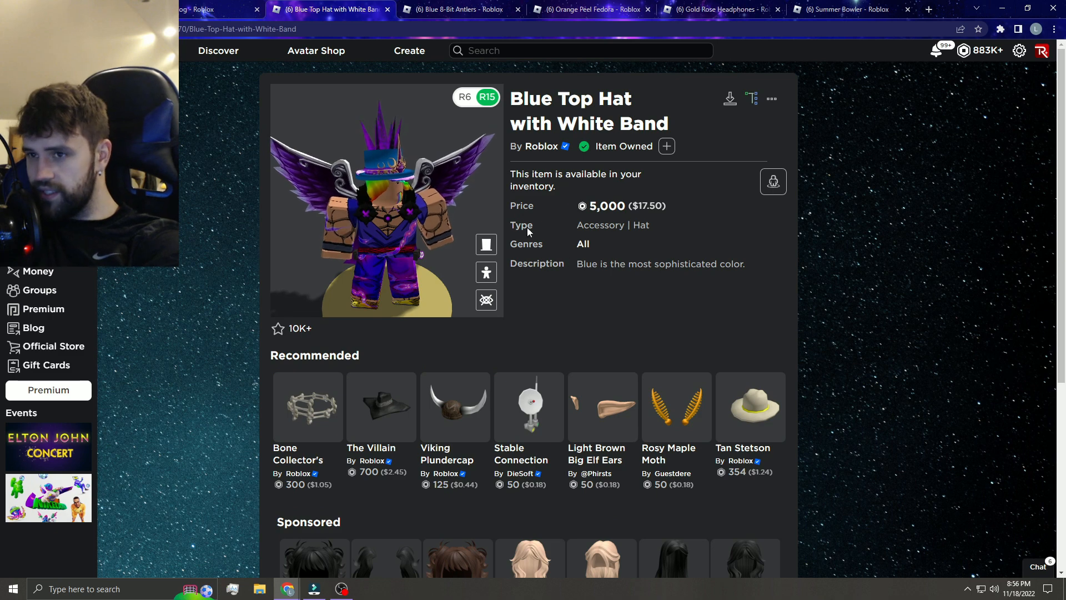
click(456, 9)
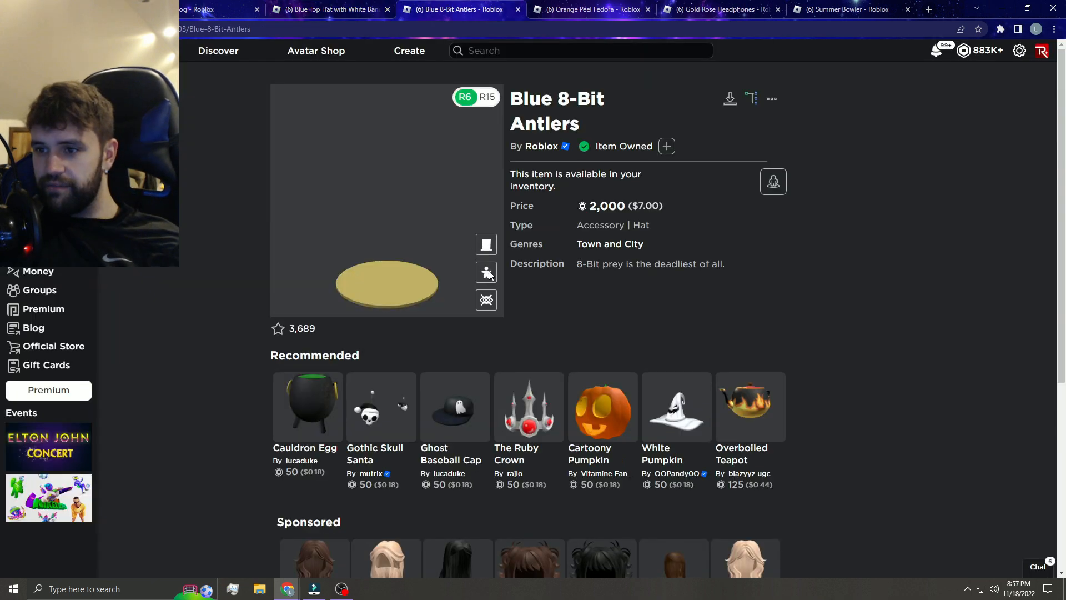
click(486, 97)
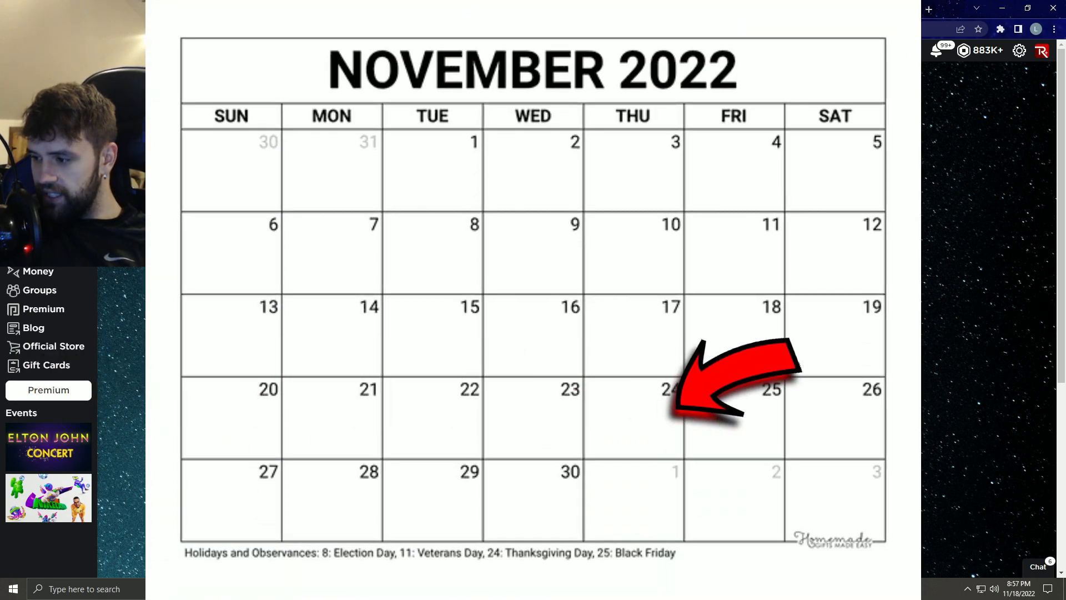
click(452, 9)
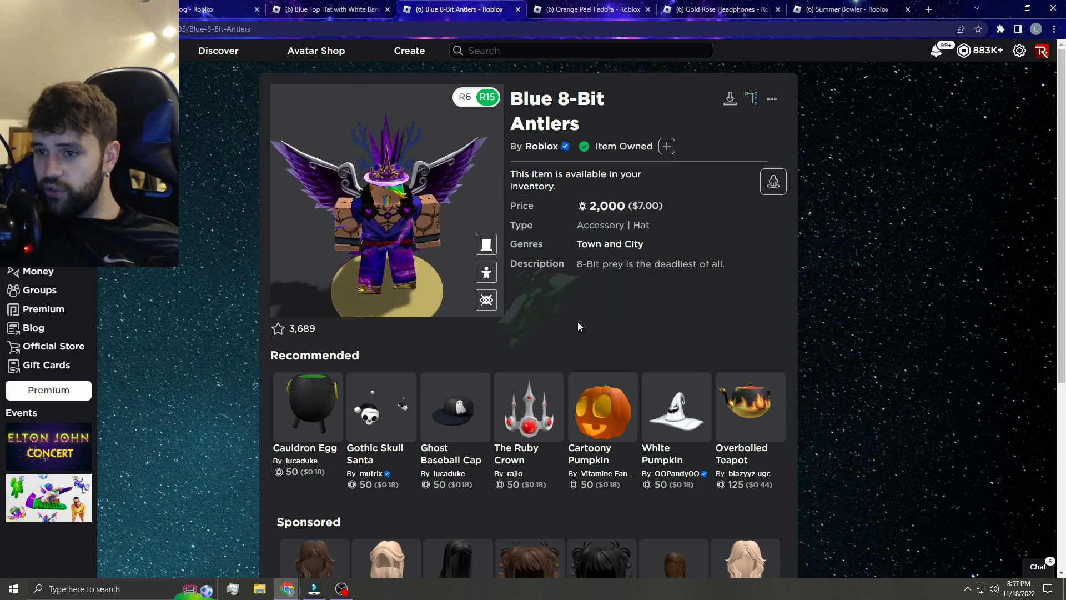
Review the Orange Peel Fedora, Summer Bowler, Gold Rose Headphones and Antlers pages.
click(590, 9)
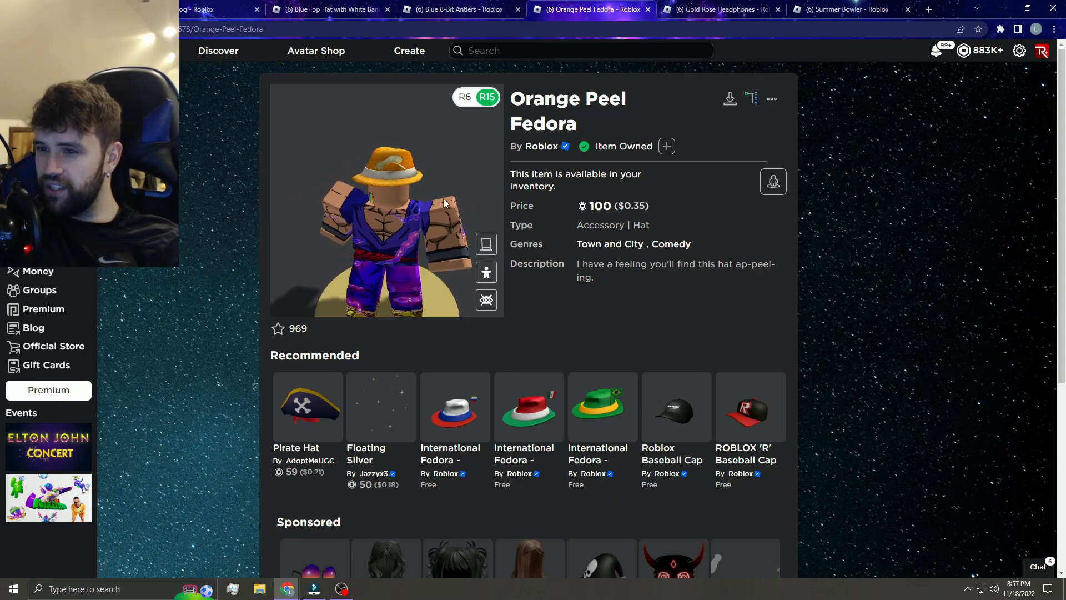
click(720, 9)
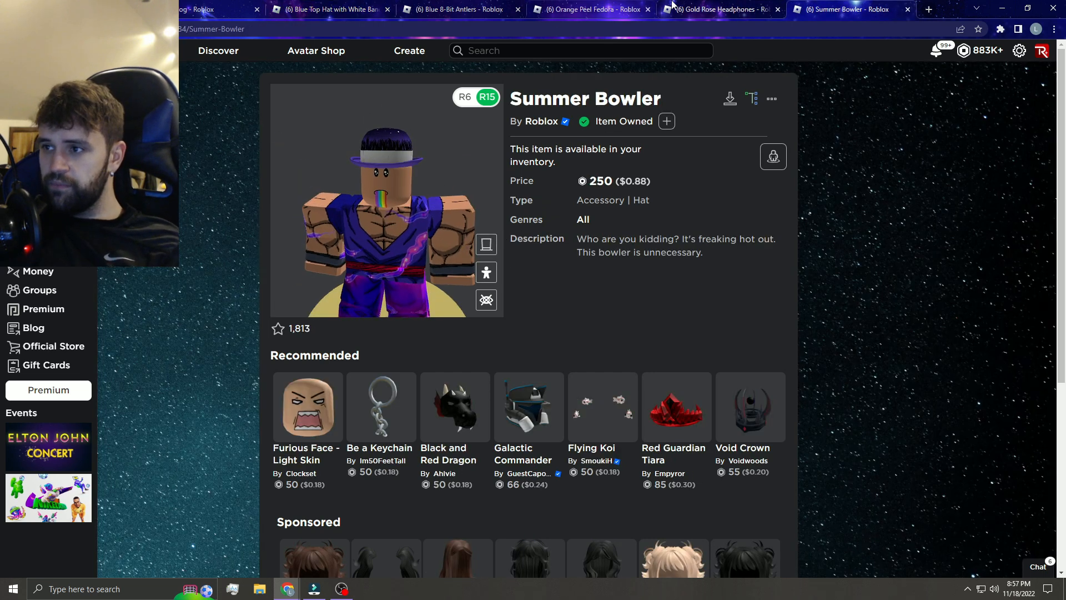
click(714, 9)
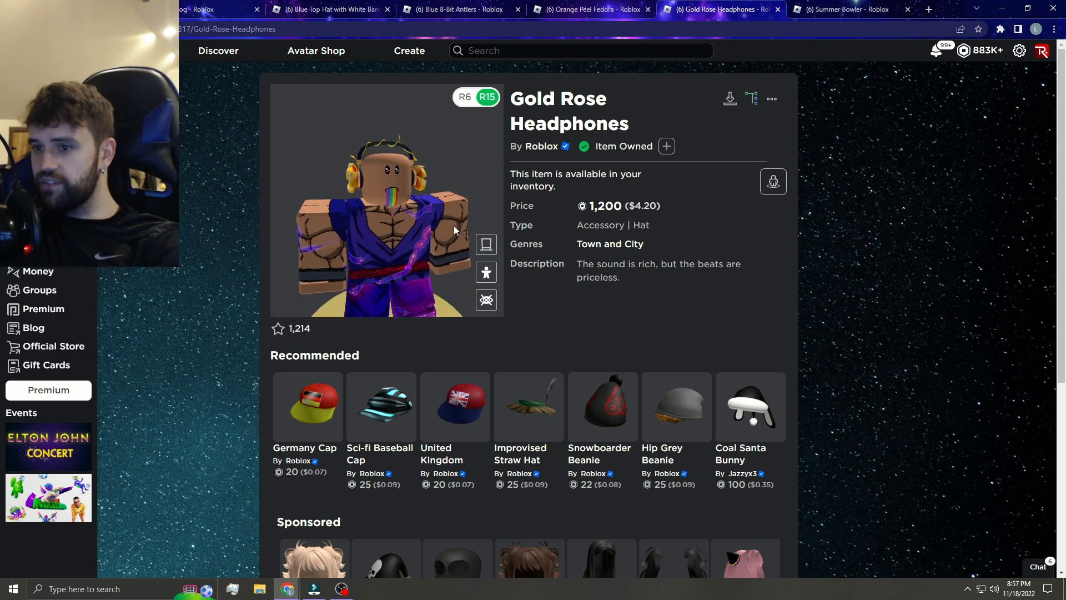
click(453, 9)
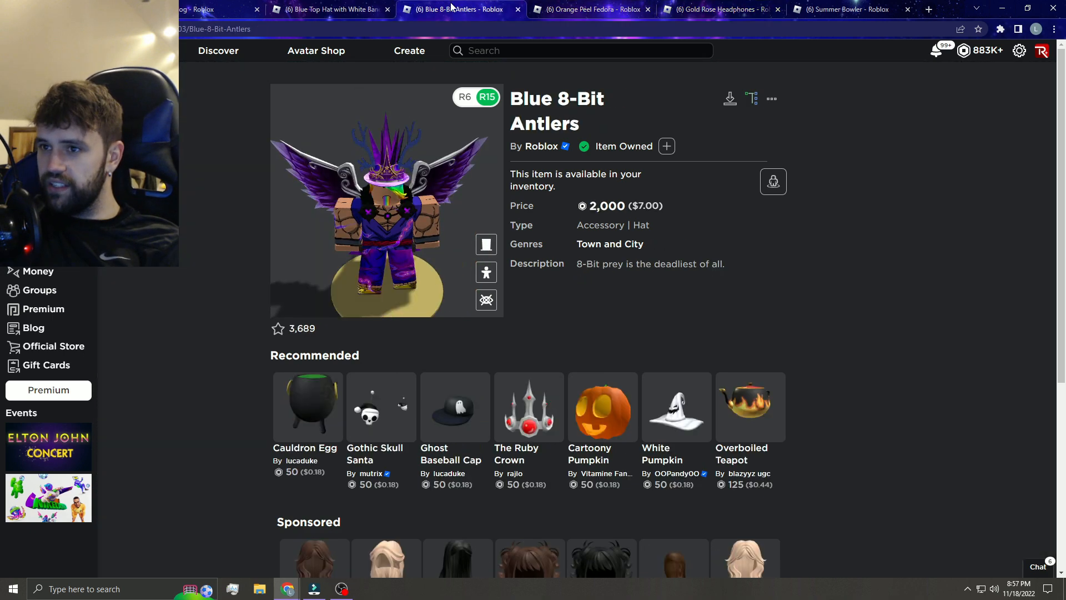
Revisit the Orange Peel Fedora and Summer Bowler pages, then return to the Avatar Shop catalog.
click(591, 9)
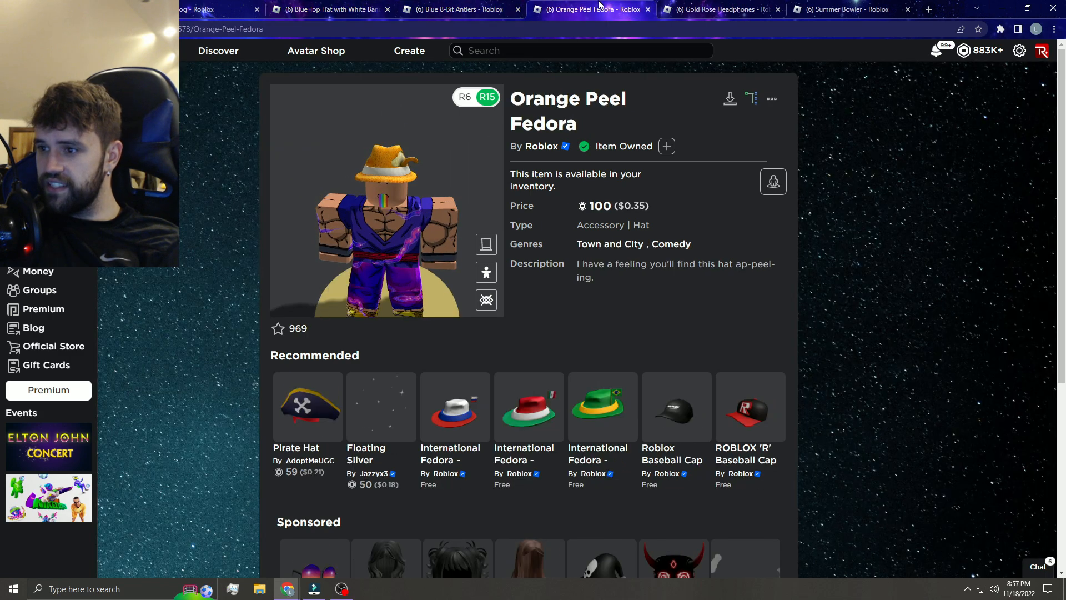
click(848, 9)
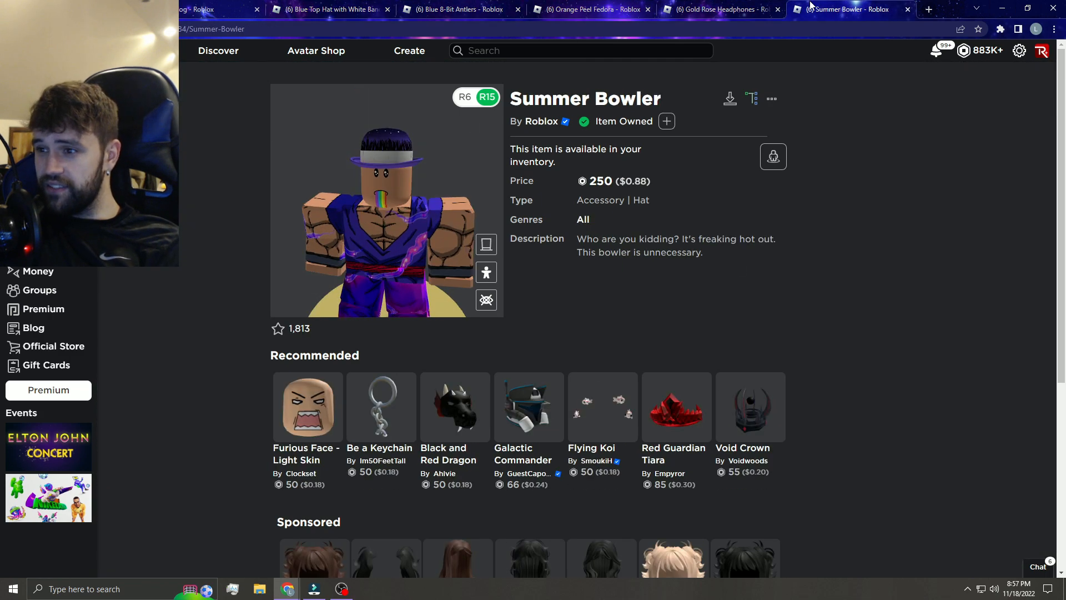
click(455, 9)
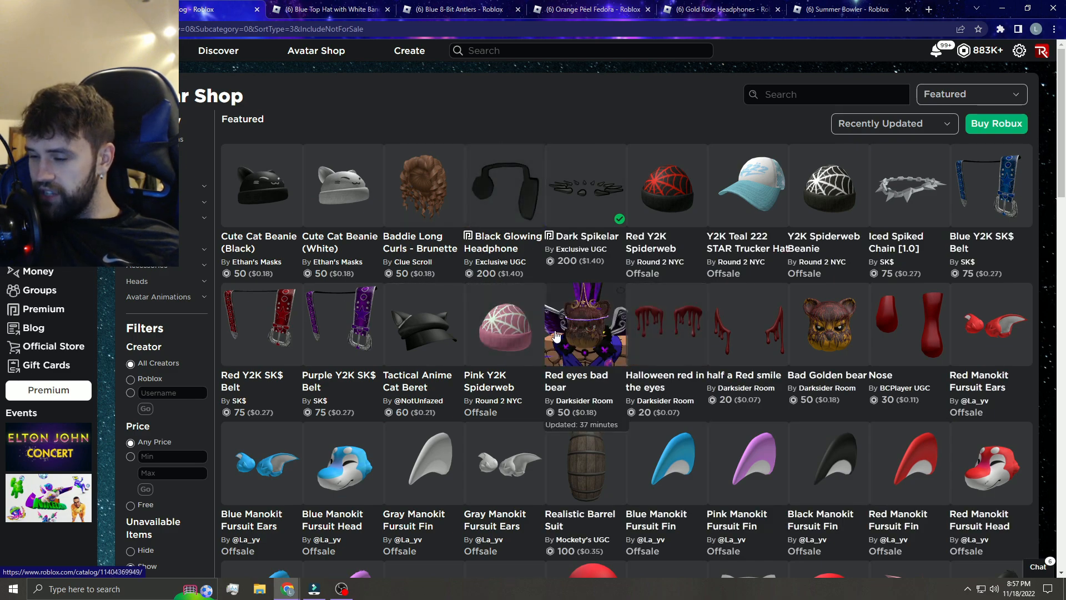
Scroll the catalog to the on-sale hats row and reopen the Blue Top Hat page.
scroll(down, 3)
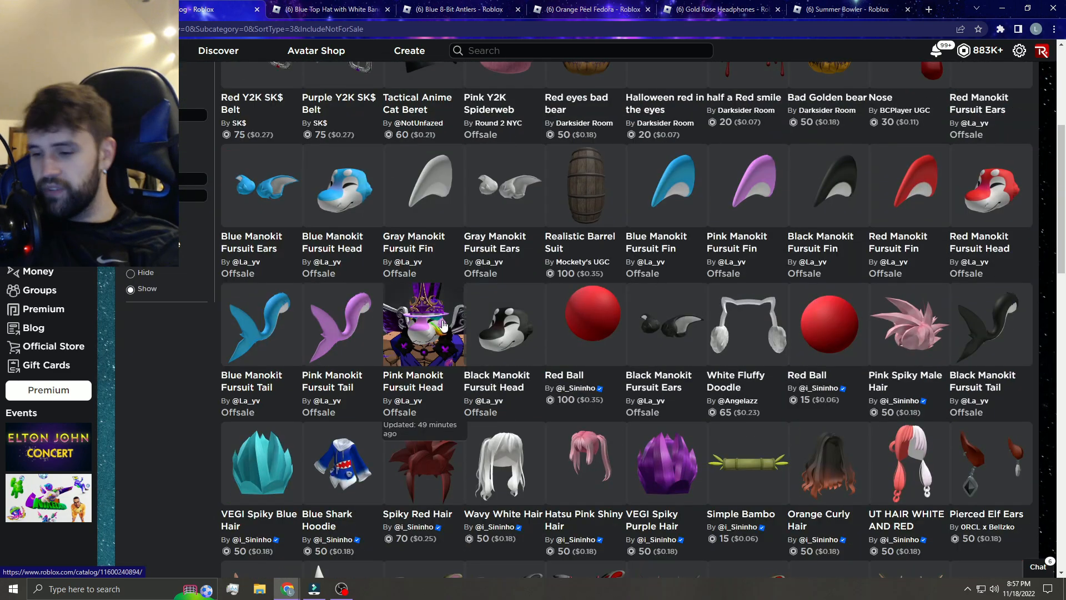
scroll(down, 3)
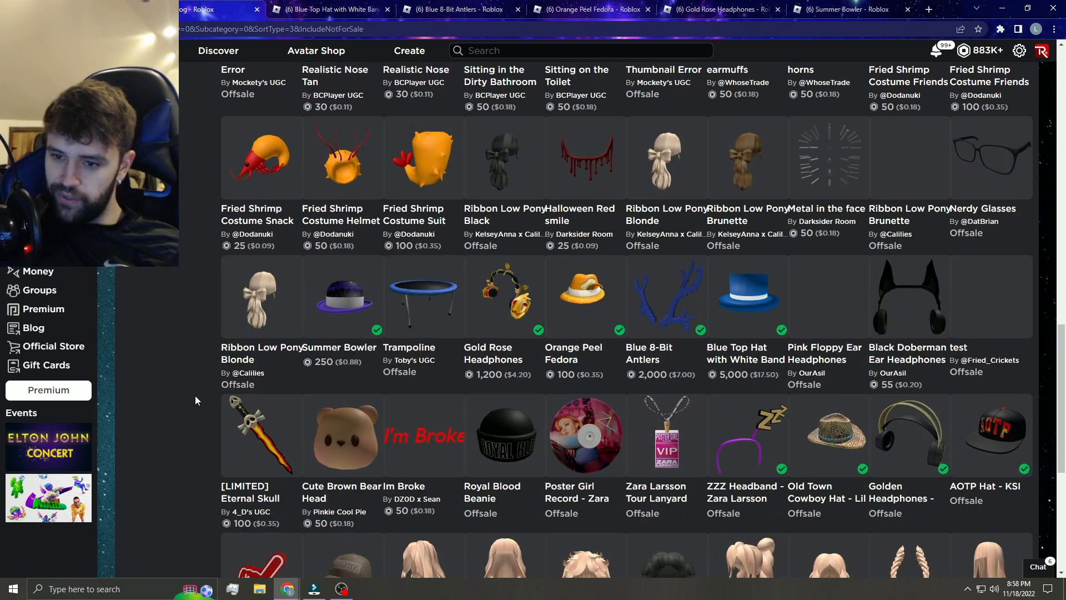
mouse_move(259, 435)
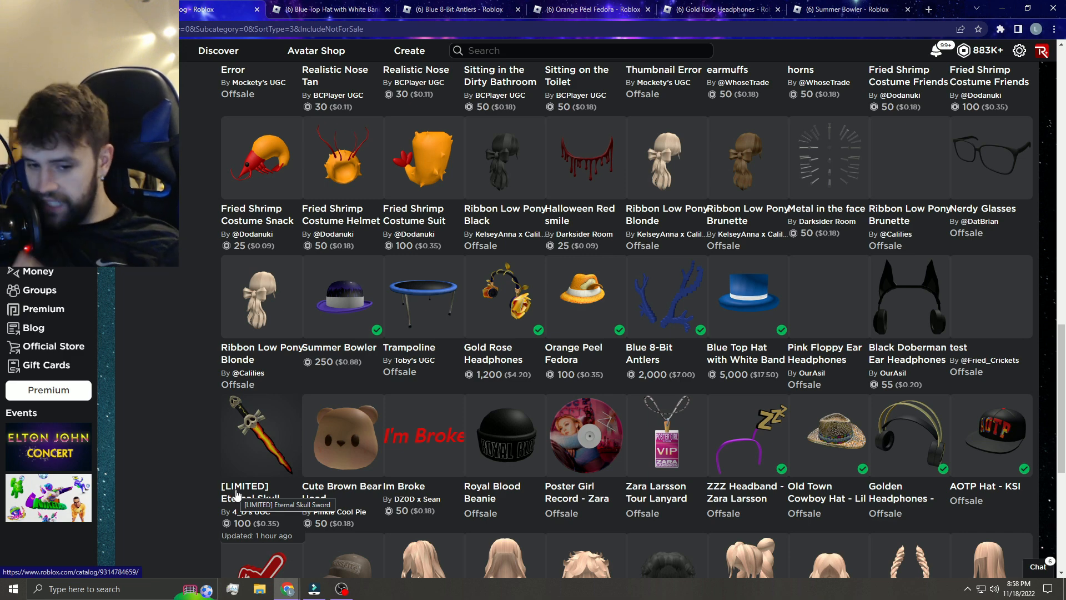
click(329, 9)
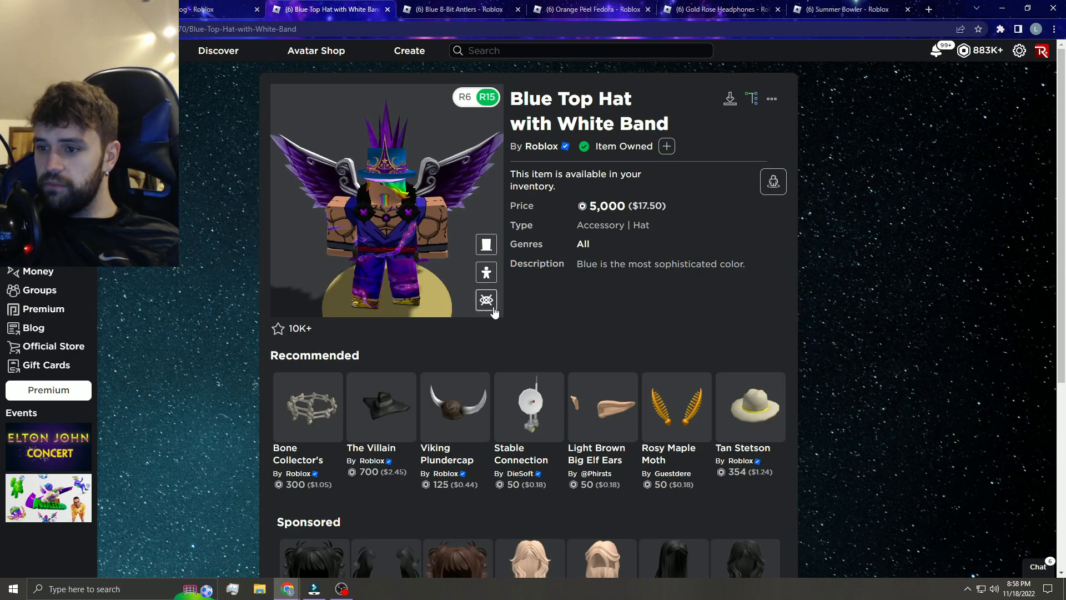
View the hats item-only across Headphones, Top Hat and Antlers pages, then the catalog.
click(591, 9)
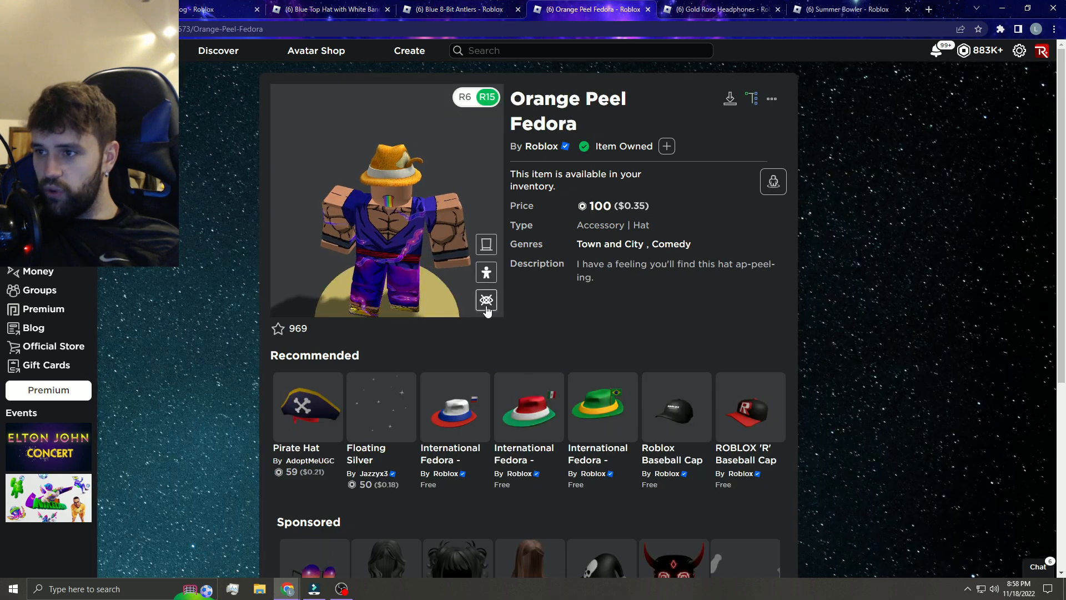
click(718, 9)
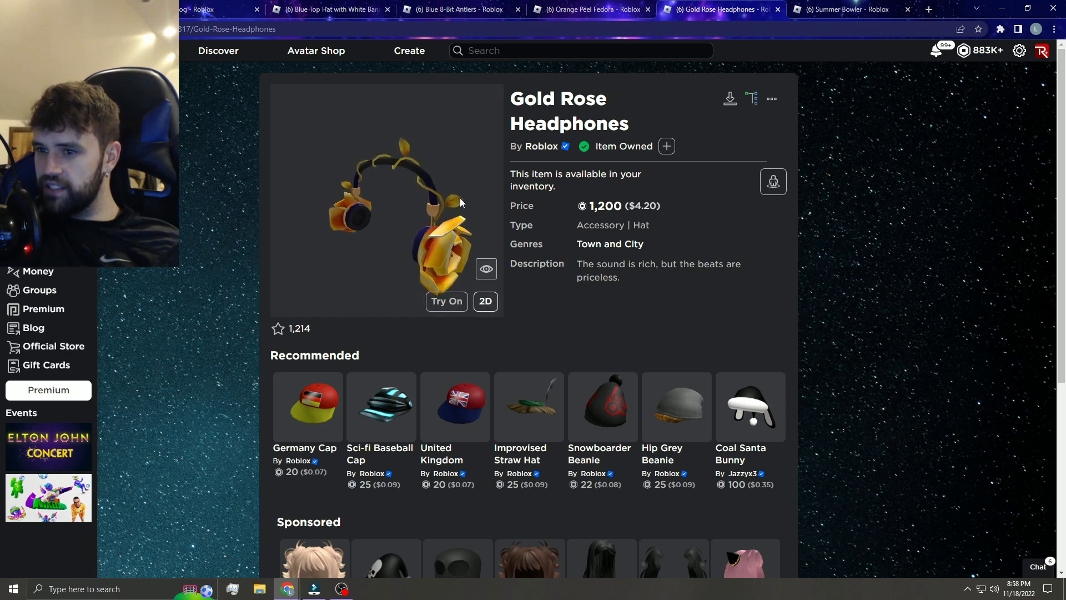
click(326, 9)
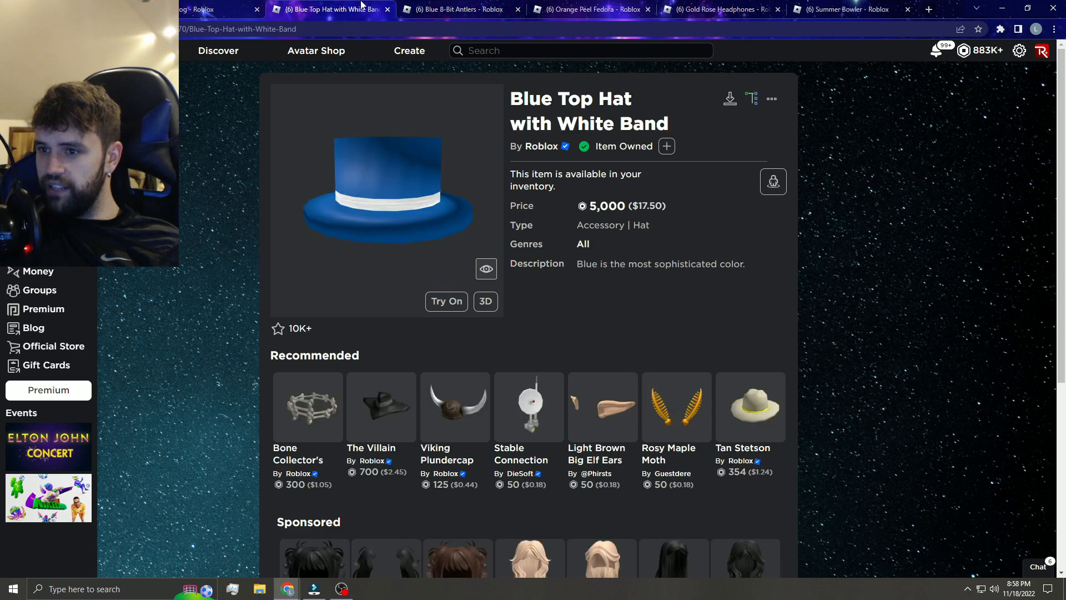
click(455, 9)
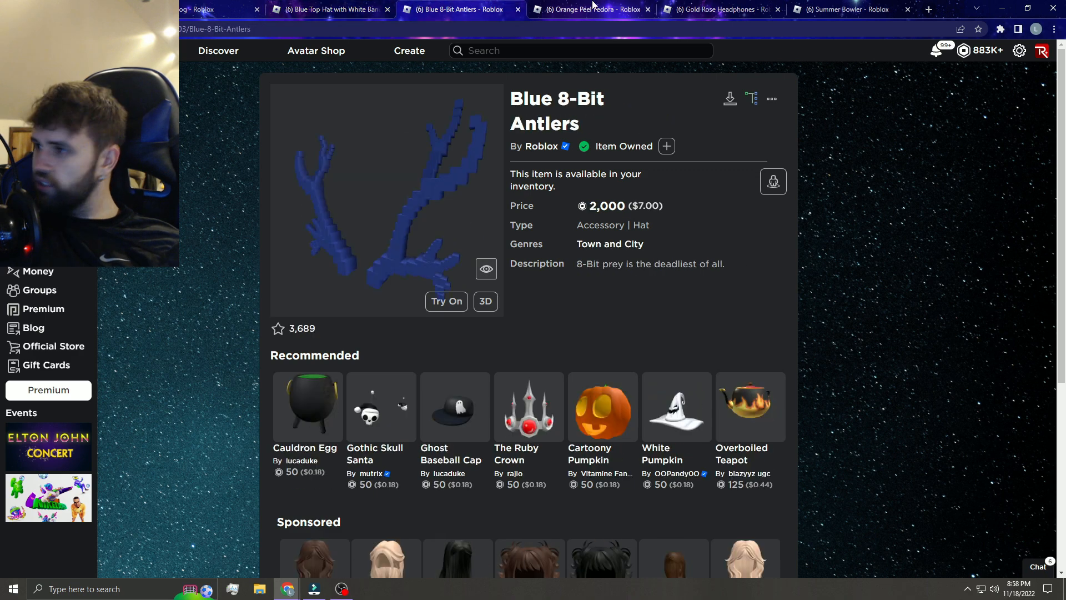
click(846, 9)
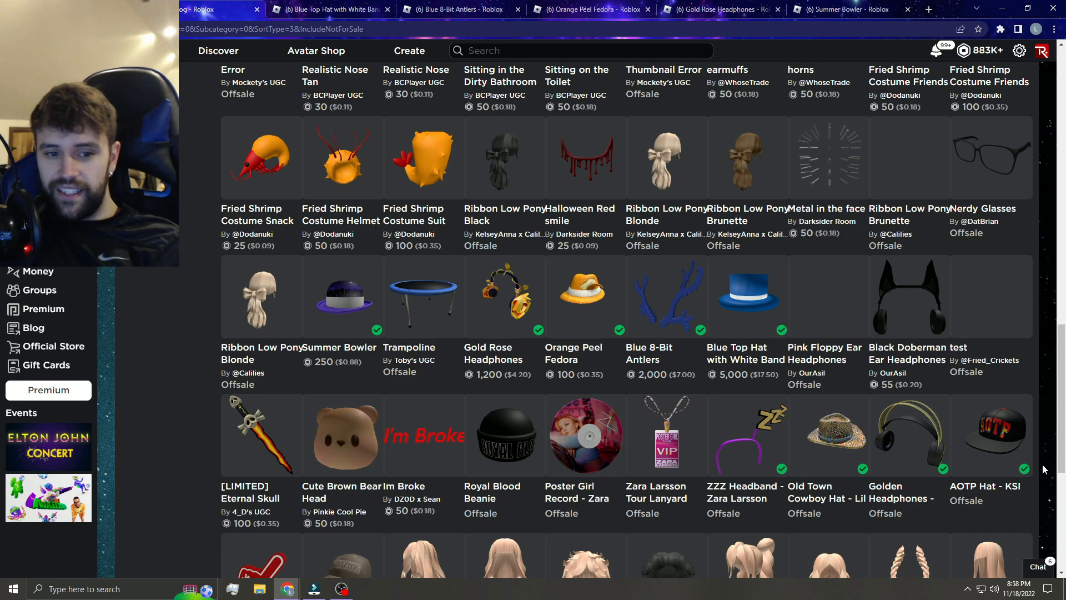
Scroll through the catalog, then reopen the Blue Top Hat and Gold Rose Headphones pages.
scroll(down, 3)
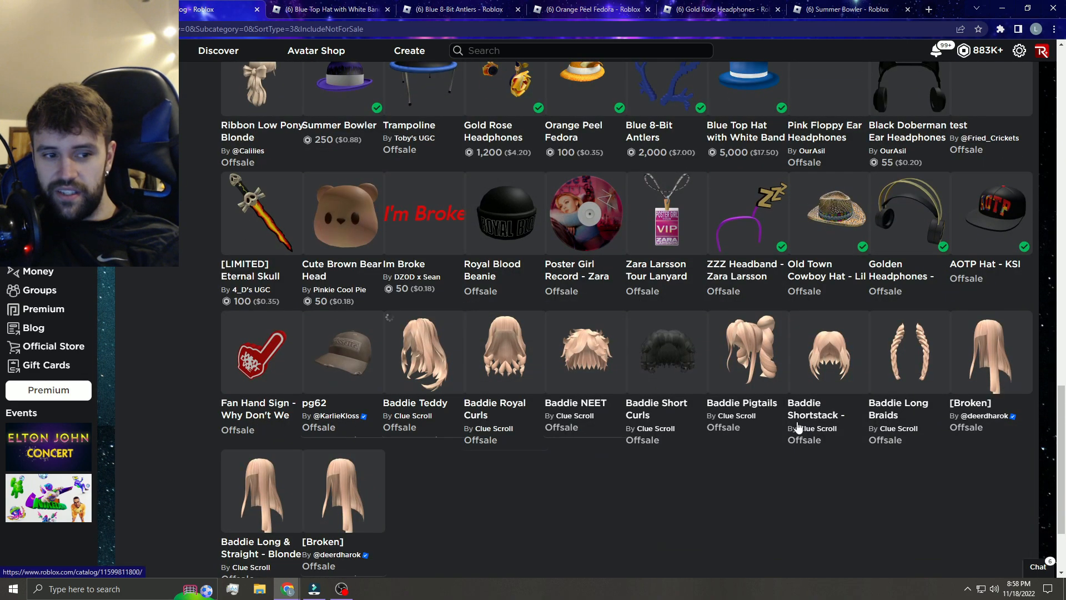
scroll(down, 3)
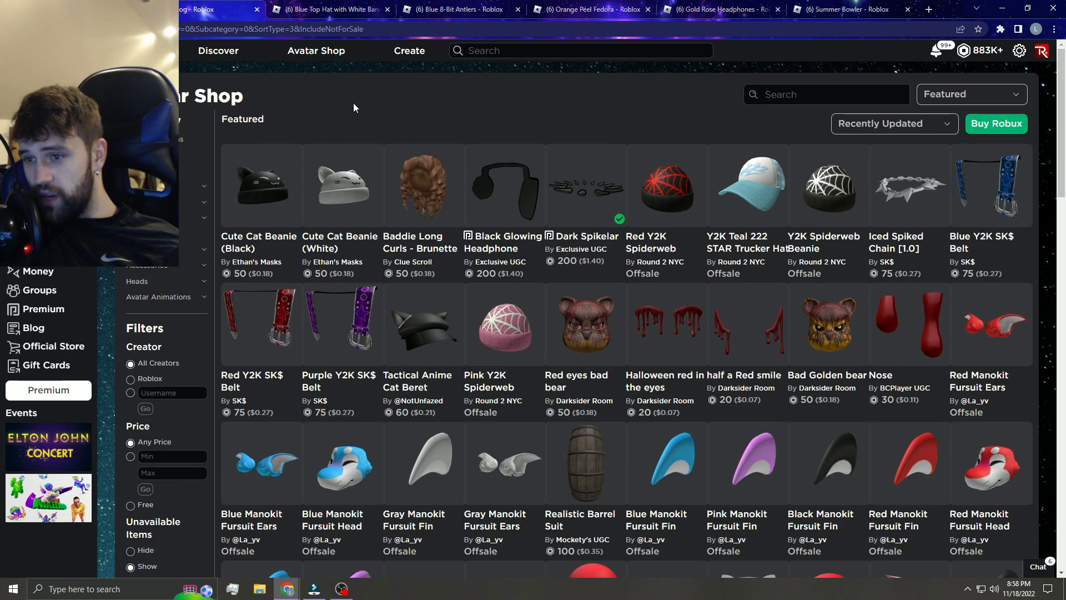
click(329, 9)
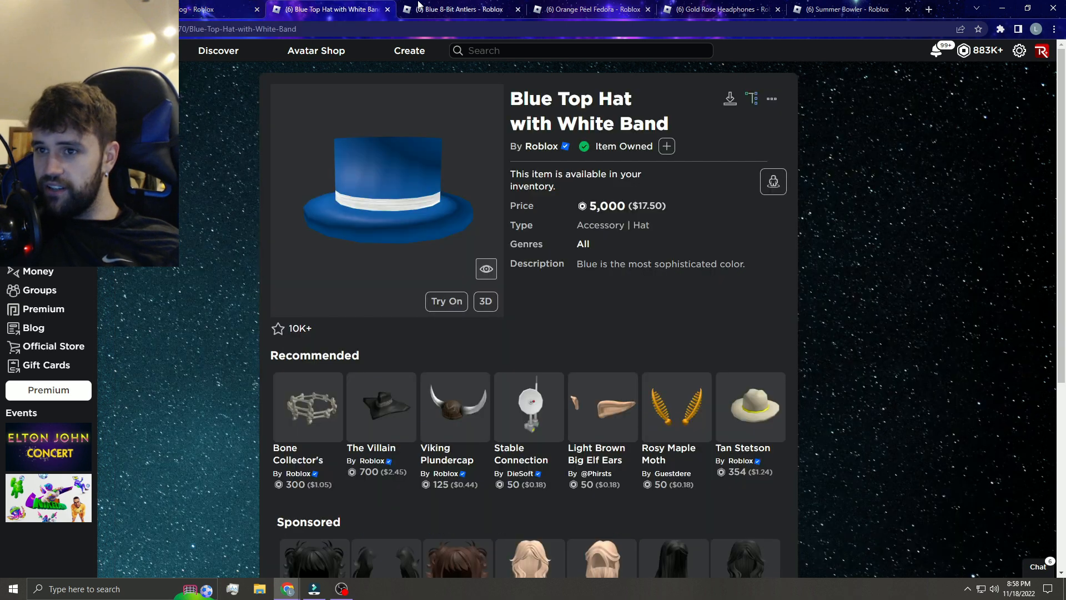
click(714, 9)
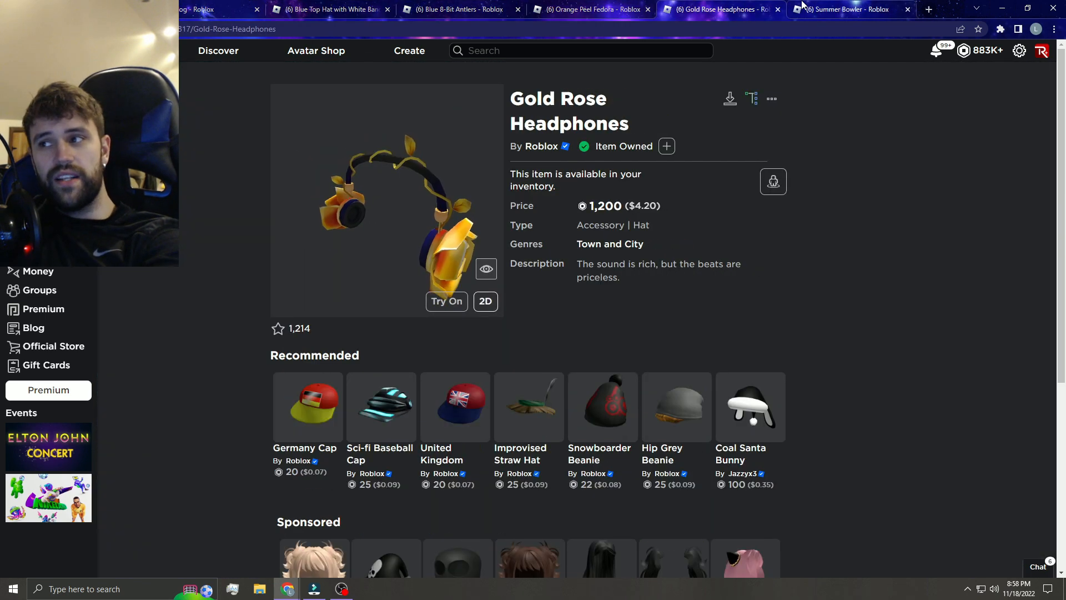